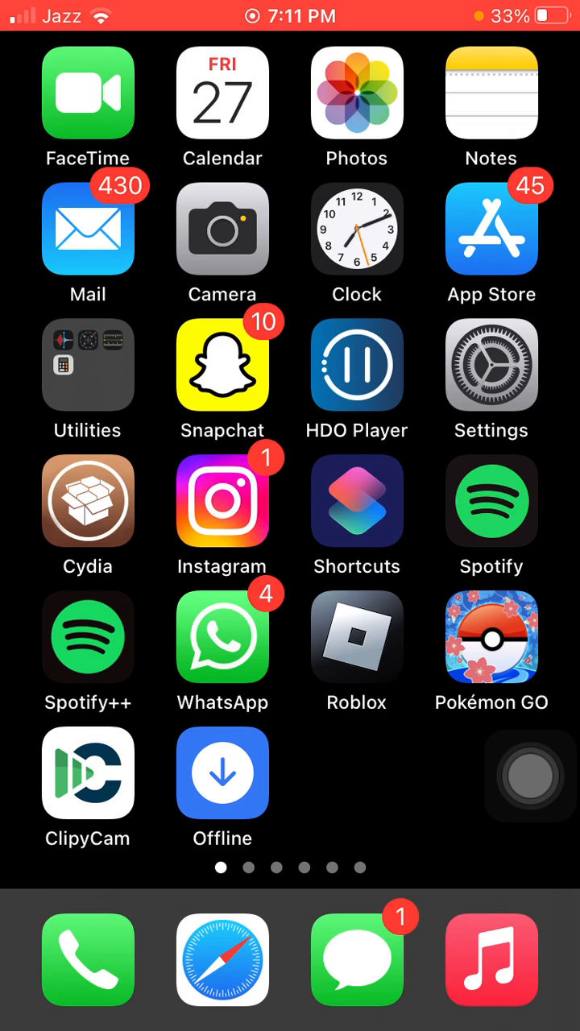
Step: Launch Settings from the Home Screen to reach the Battery page
left_click(490, 364)
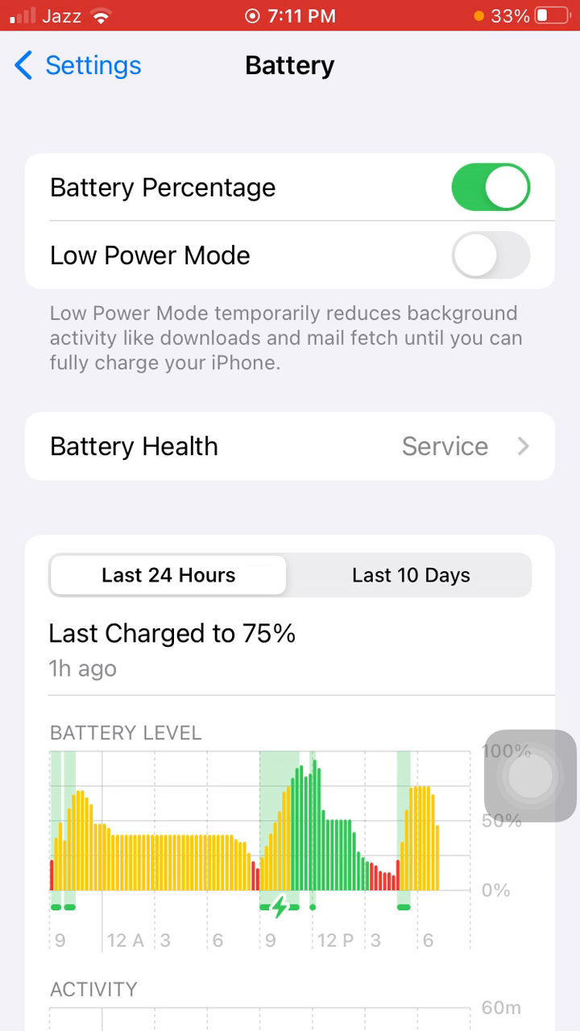
Step: Return from the Battery page to the main Settings list
left_click(290, 446)
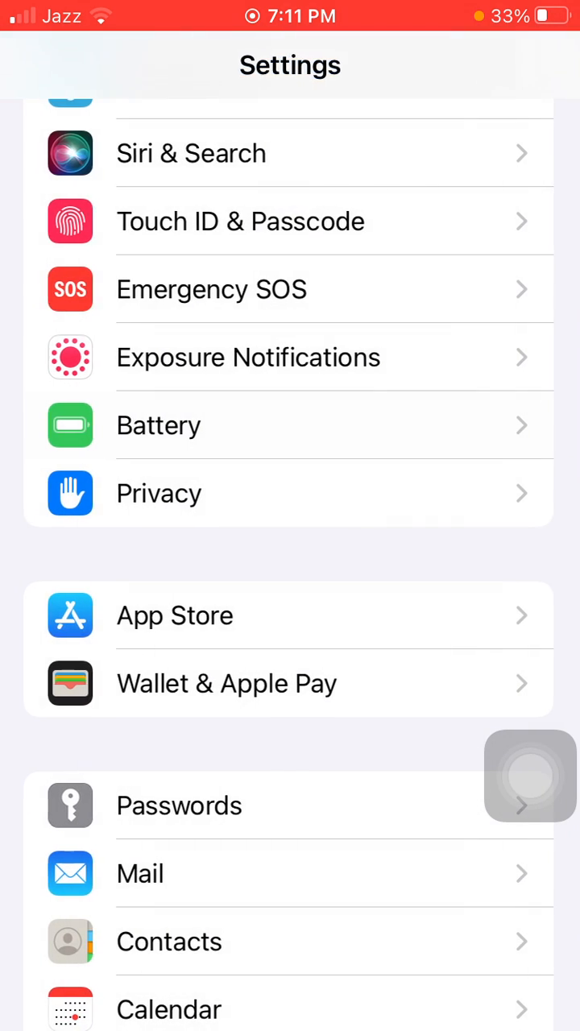
scroll("down", 3)
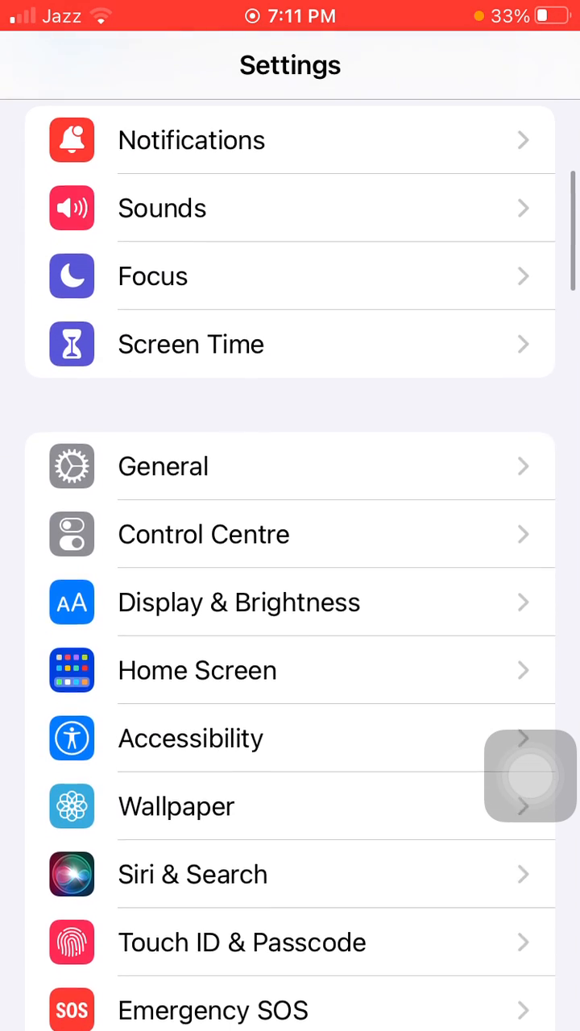
scroll("down", 3)
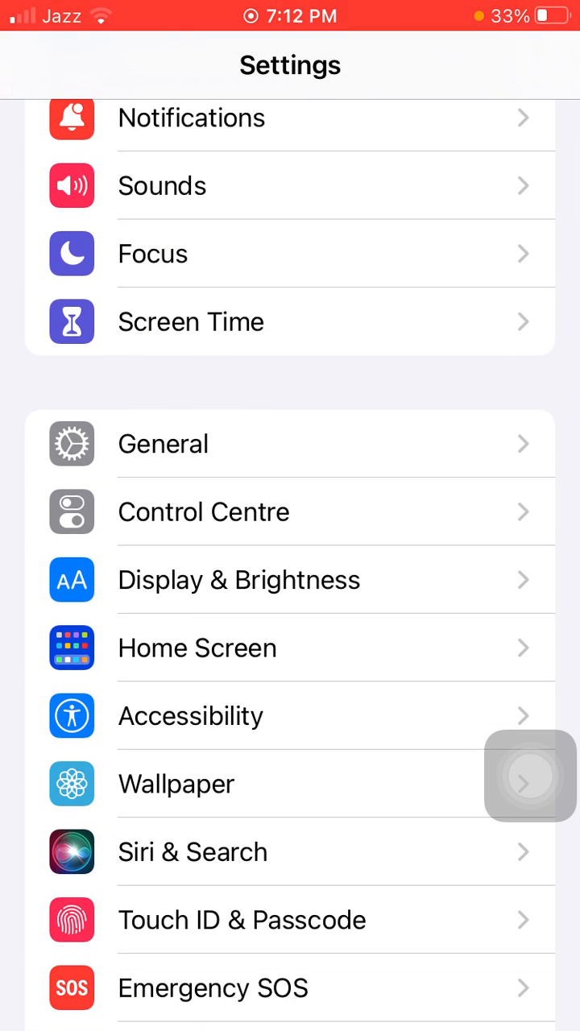
scroll("down", 3)
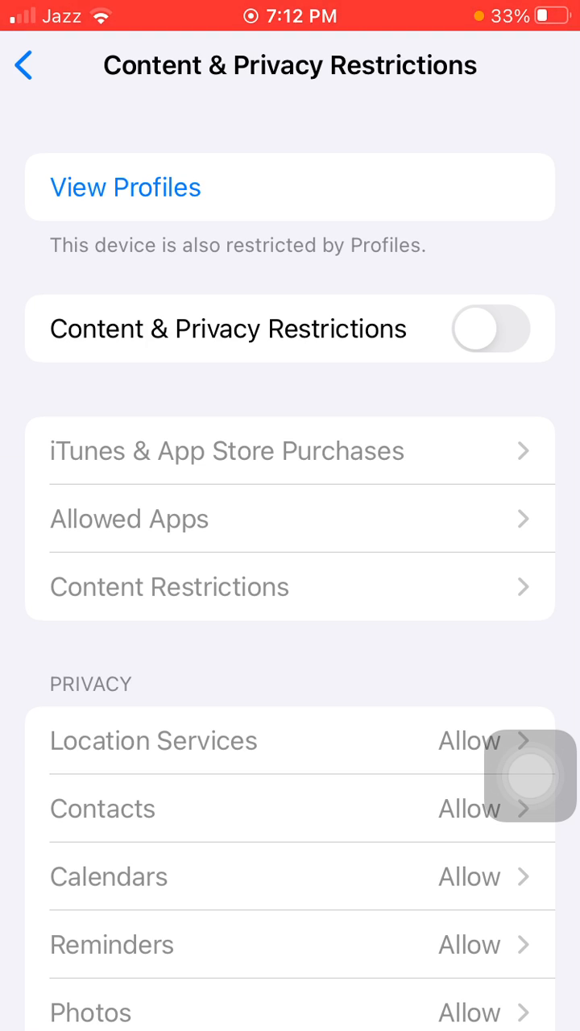
left_click(24, 64)
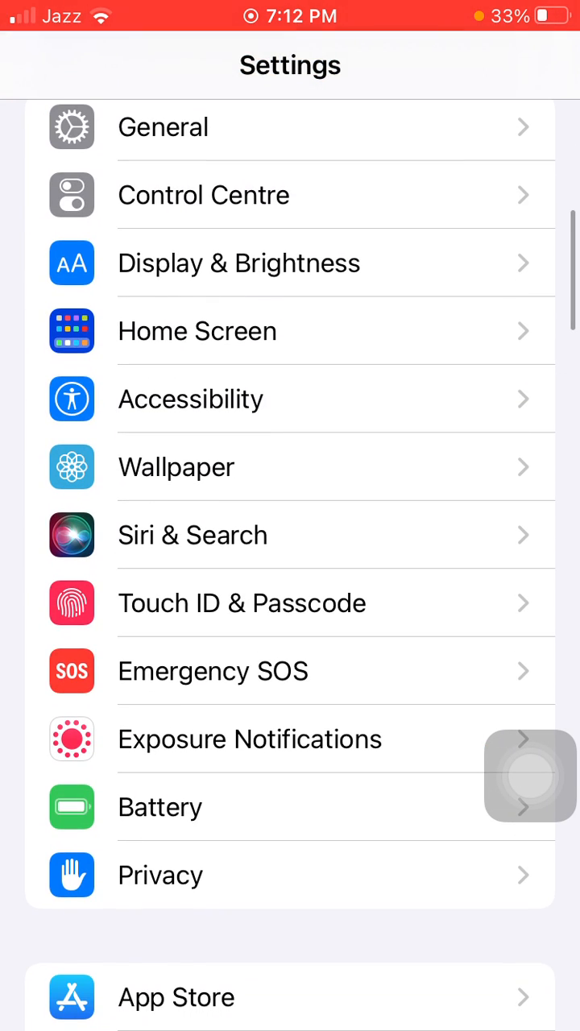
left_click(161, 875)
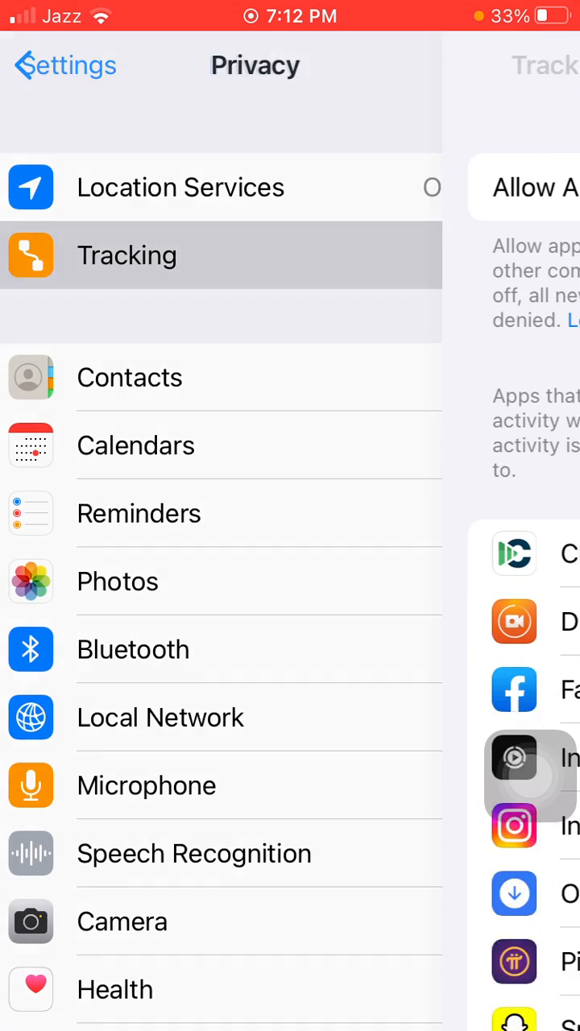
left_click(125, 255)
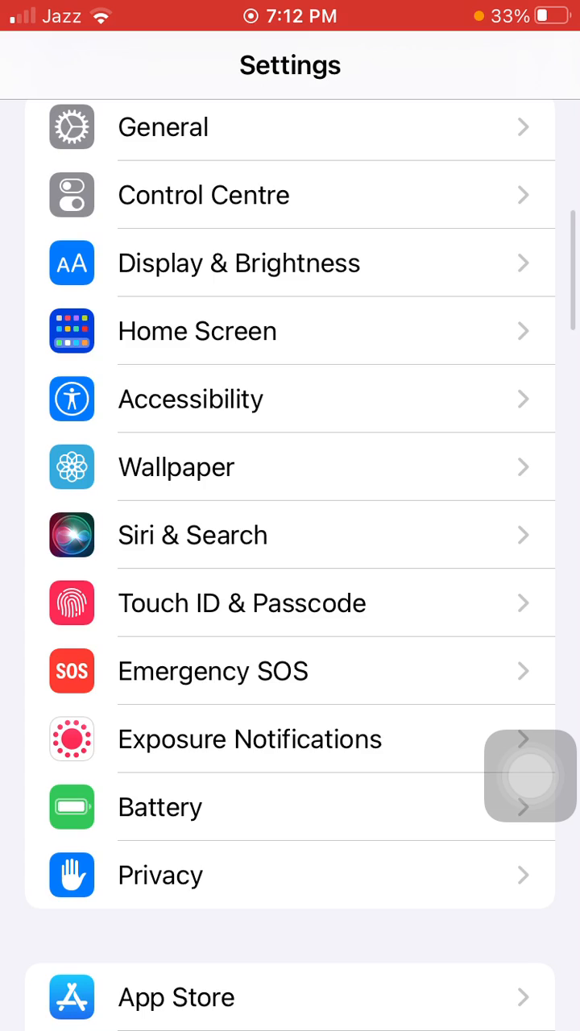
scroll("down", 3)
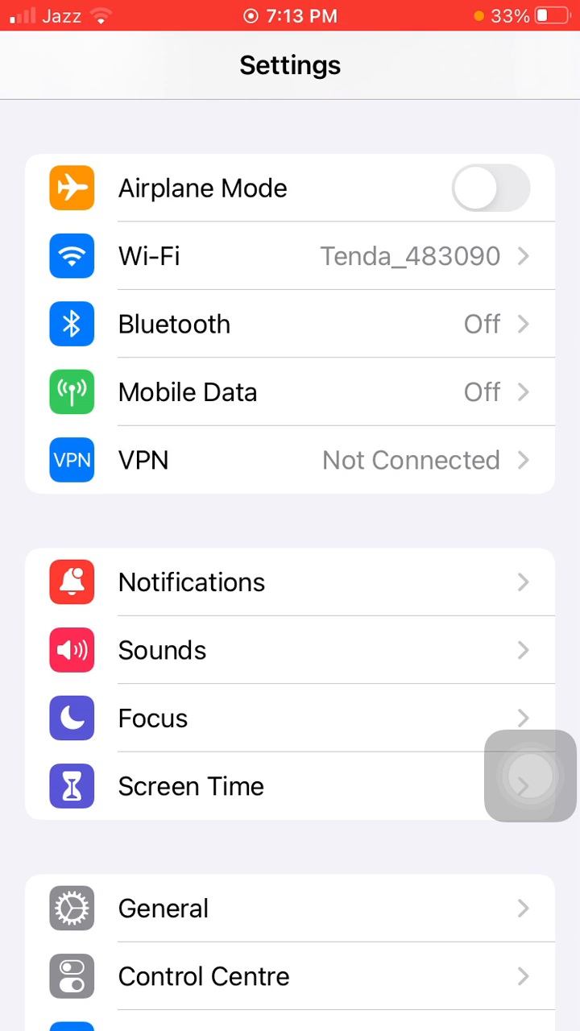
Step: Review per-app notification styles down to Pinterest, Snapchat and Spotify
left_click(191, 582)
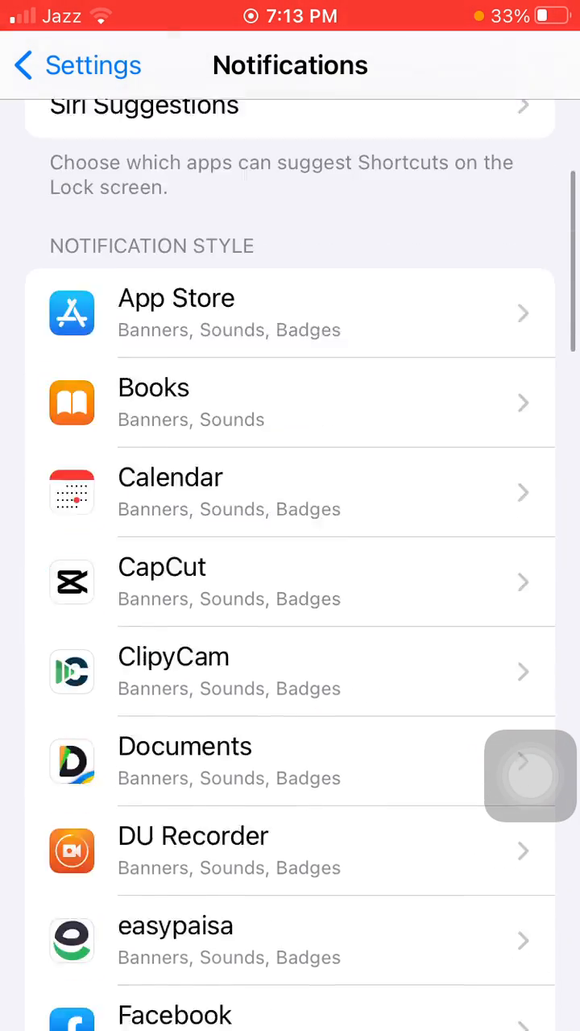
scroll("down", 3)
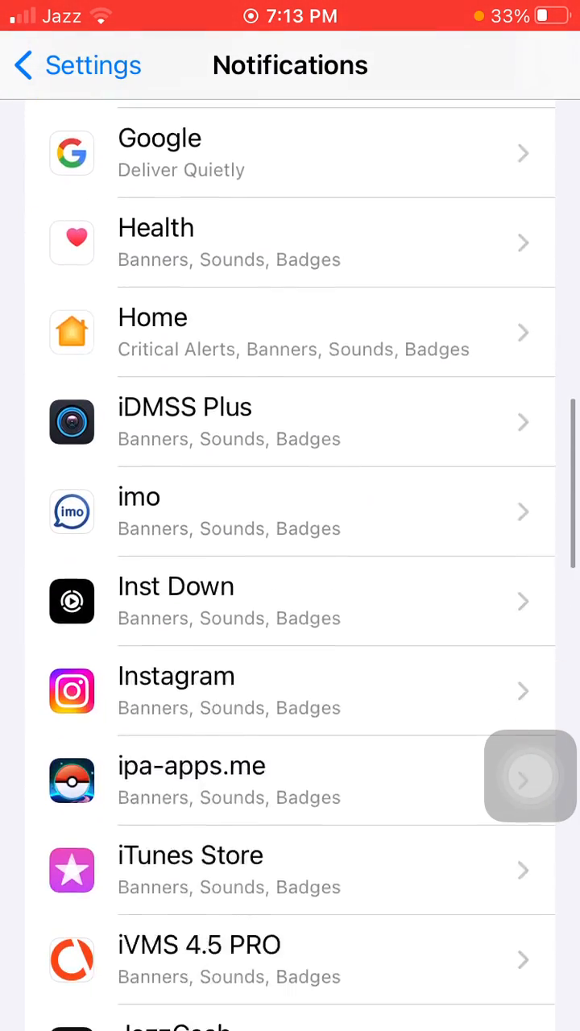
scroll("down", 3)
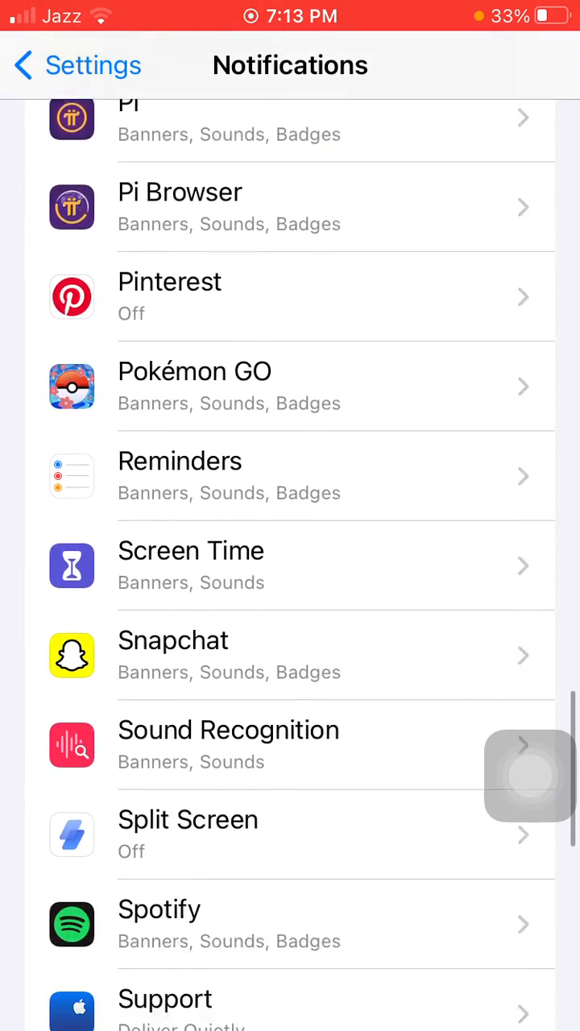